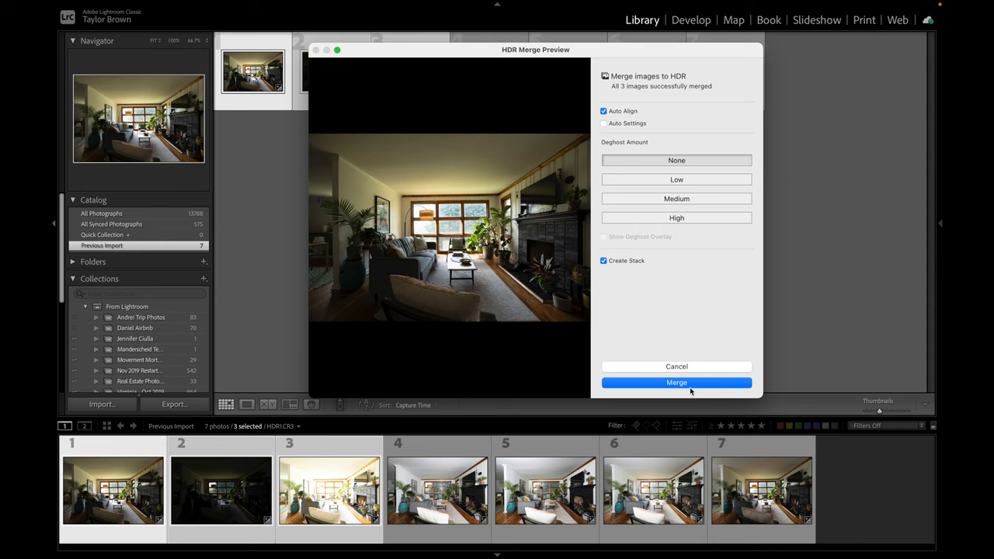
Merge the three bracketed shots into HDR1-HDR.dng and open it in the Develop module
left_click(676, 382)
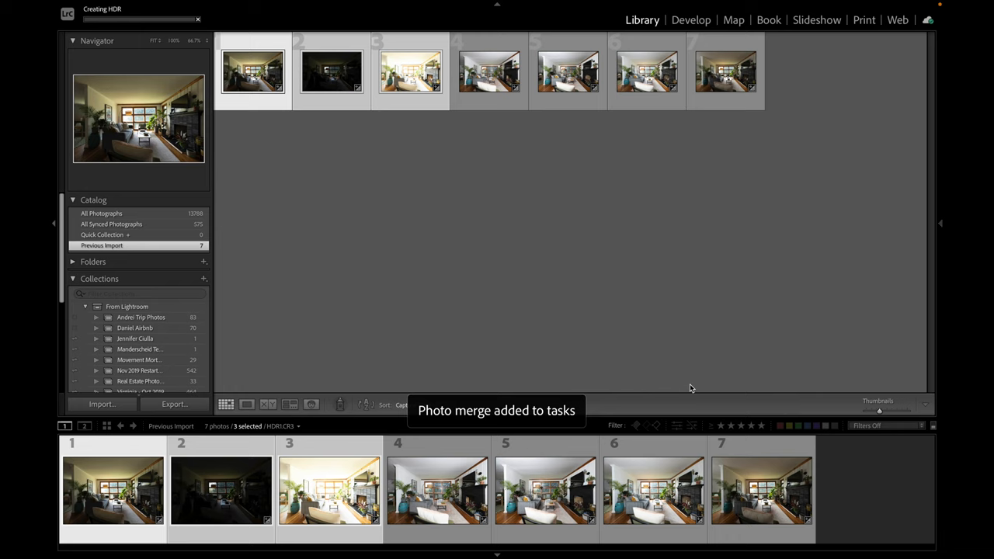
left_click(690, 19)
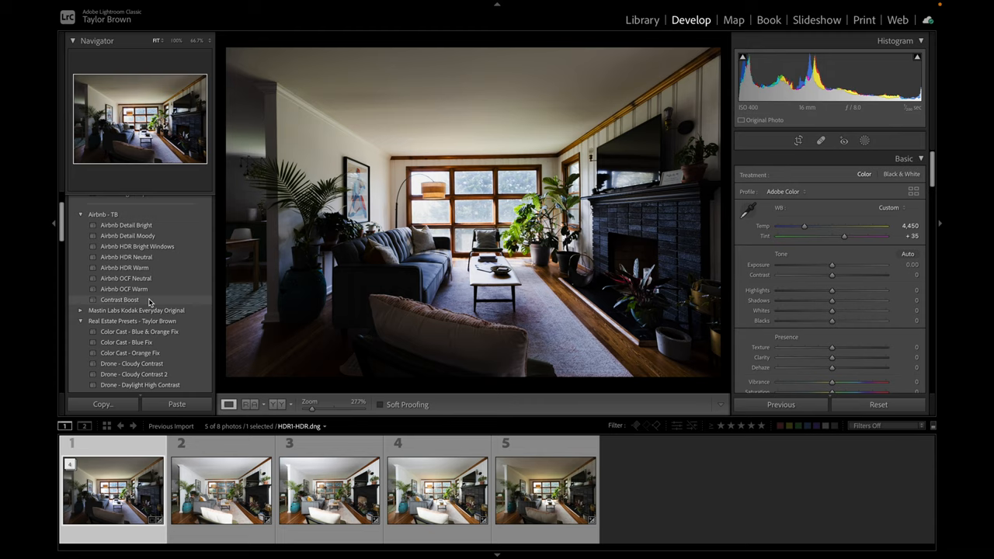